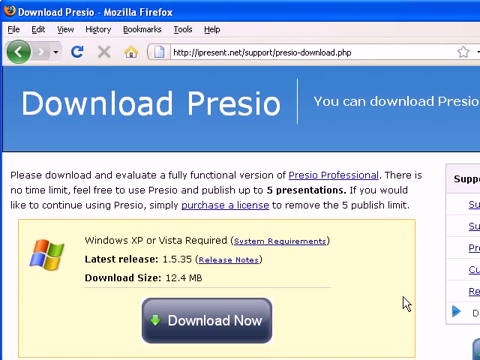
{"action": "mouse_move", "coordinate": [230, 320]}
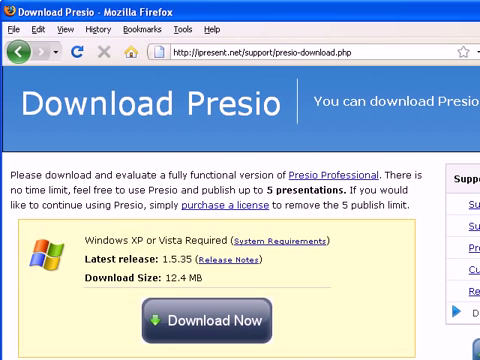
- Create a new 'Untitled' Synchronize Media with Slides project, overwriting the existing Untitled project
{"action": "left_click", "coordinate": [215, 320]}
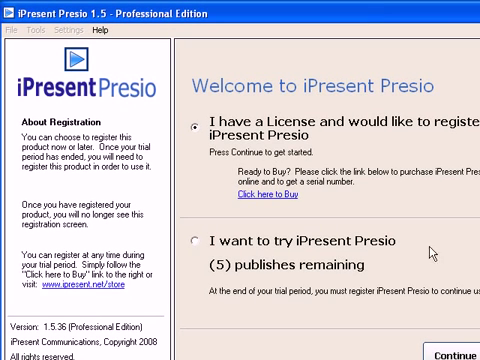
{"action": "mouse_move", "coordinate": [243, 263]}
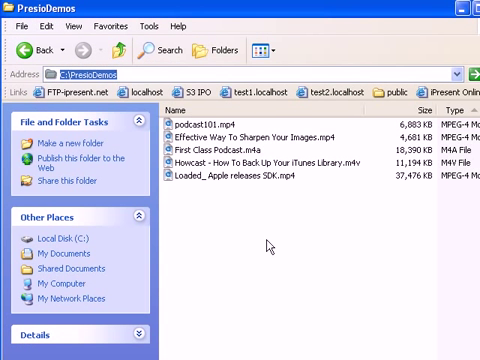
{"action": "mouse_move", "coordinate": [273, 245]}
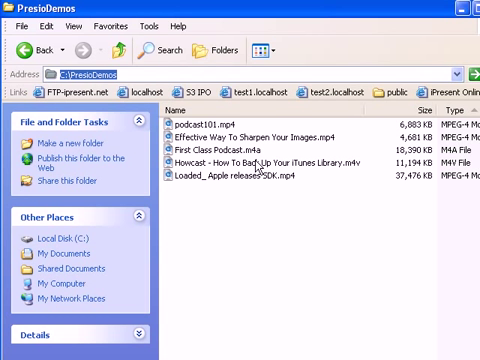
{"action": "mouse_move", "coordinate": [276, 209]}
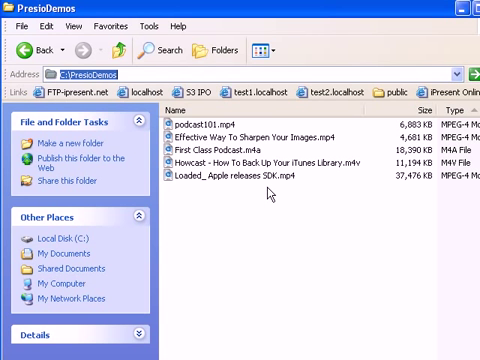
{"action": "mouse_move", "coordinate": [275, 195]}
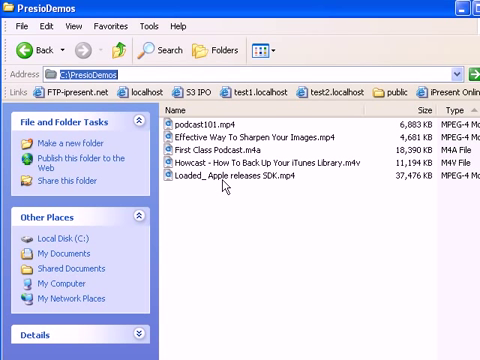
{"action": "mouse_move", "coordinate": [223, 170]}
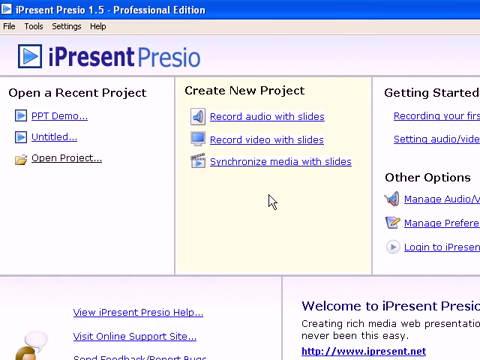
{"action": "mouse_move", "coordinate": [230, 160]}
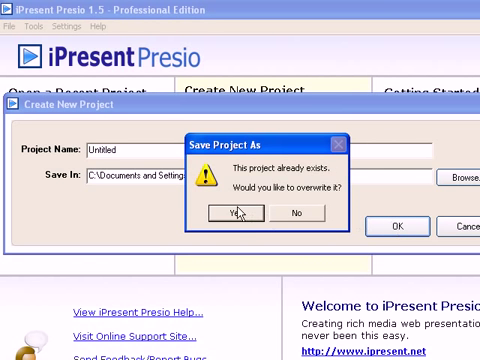
{"action": "left_click", "coordinate": [231, 216]}
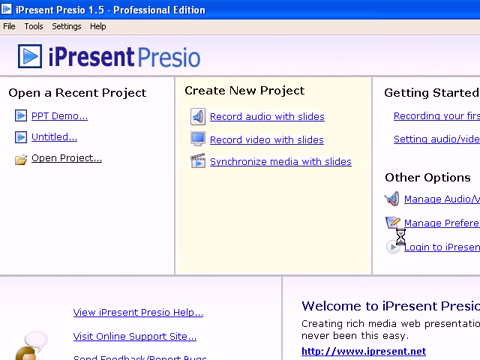
{"action": "left_click", "coordinate": [270, 160]}
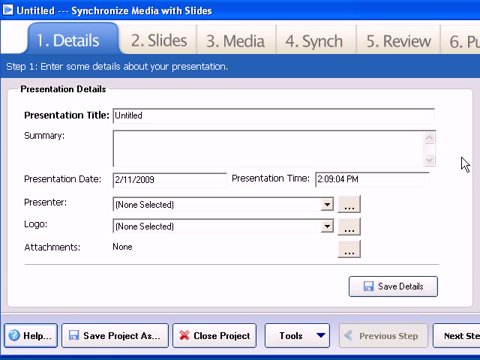
{"action": "mouse_move", "coordinate": [448, 183]}
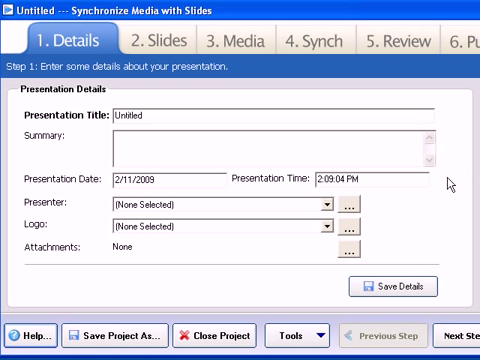
{"action": "mouse_move", "coordinate": [448, 184]}
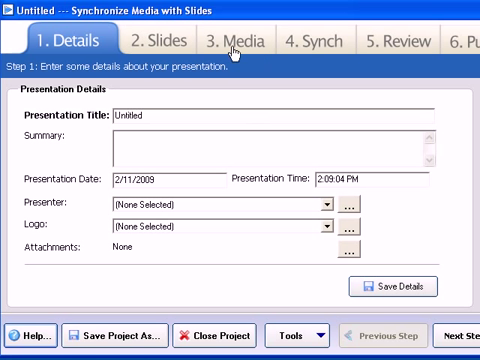
- Go to the project's Media step to import media files
{"action": "left_click", "coordinate": [238, 38]}
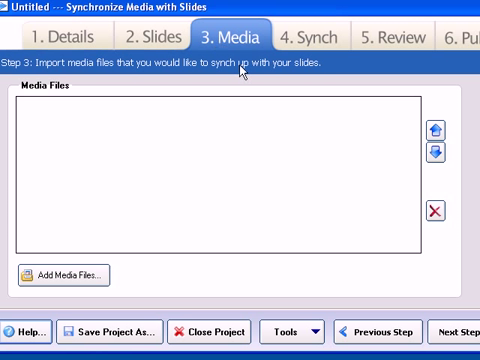
{"action": "mouse_move", "coordinate": [262, 80]}
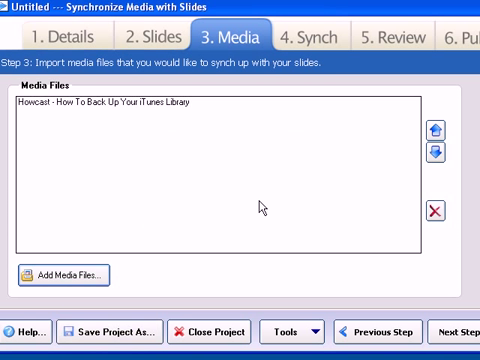
{"action": "mouse_move", "coordinate": [405, 50]}
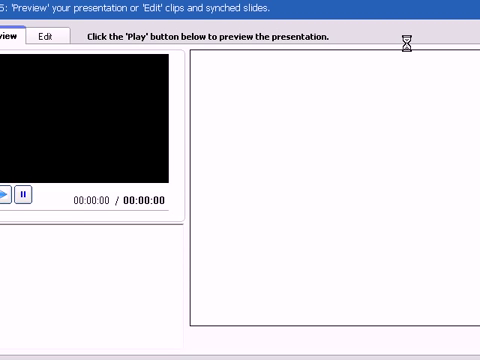
- Play the 1:25 Howcast clip in the Review preview and pause it at 0:47
{"action": "left_click", "coordinate": [9, 194]}
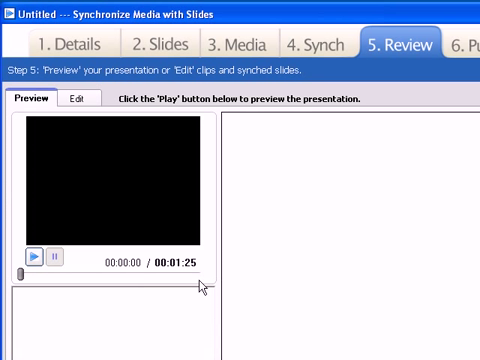
{"action": "mouse_move", "coordinate": [200, 268]}
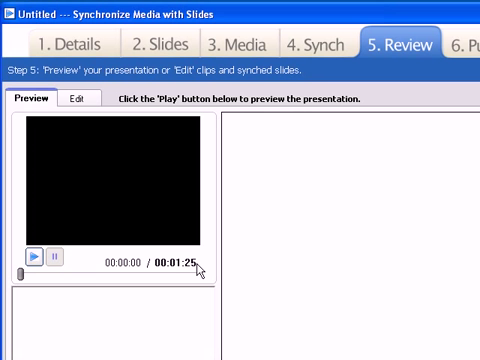
{"action": "left_click", "coordinate": [37, 255]}
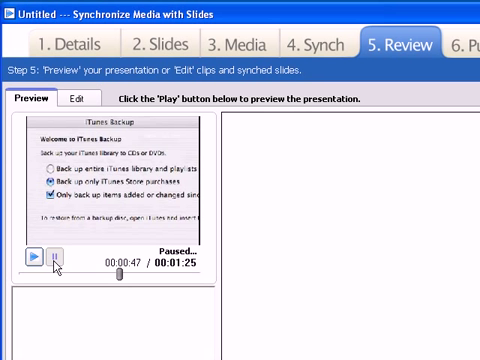
{"action": "mouse_move", "coordinate": [380, 292]}
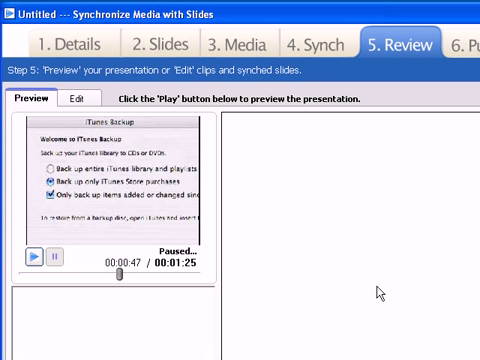
{"action": "mouse_move", "coordinate": [128, 135]}
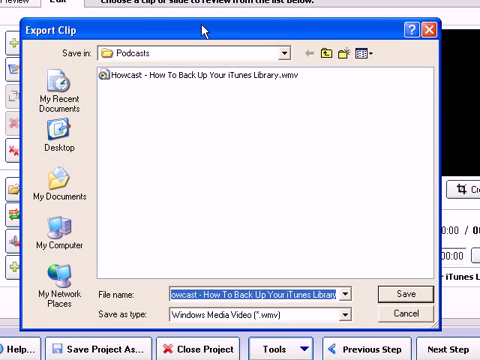
{"action": "mouse_move", "coordinate": [315, 317]}
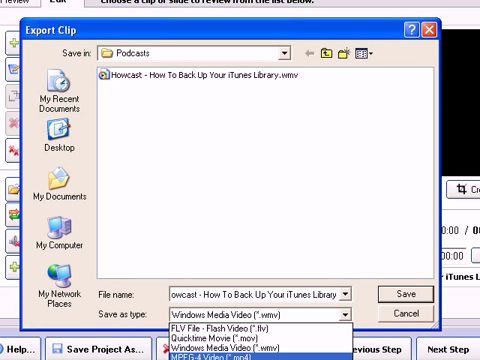
{"action": "mouse_move", "coordinate": [230, 336]}
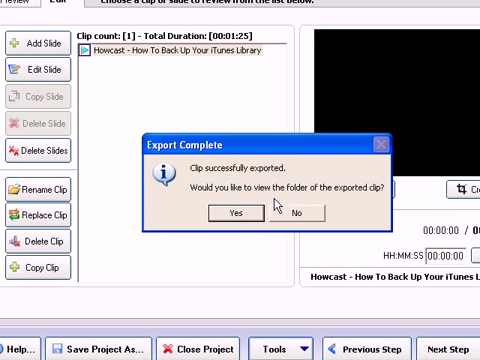
{"action": "mouse_move", "coordinate": [237, 213]}
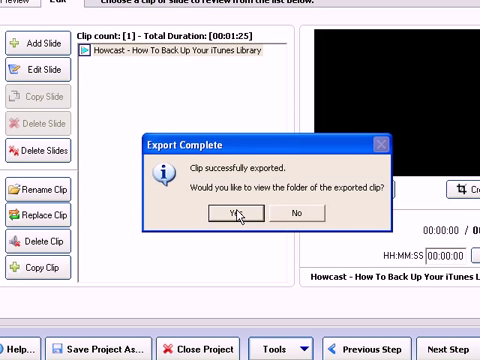
- Open the export folder in Windows Explorer and select the Howcast .wmv file
{"action": "left_click", "coordinate": [225, 213]}
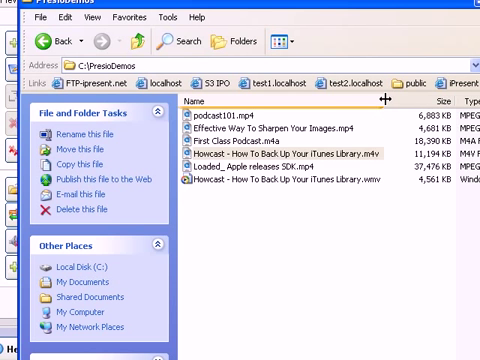
{"action": "left_click", "coordinate": [300, 190]}
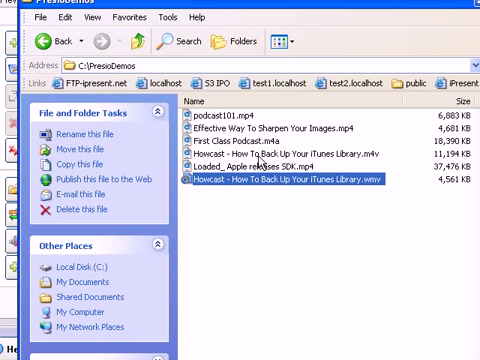
{"action": "left_click", "coordinate": [280, 167]}
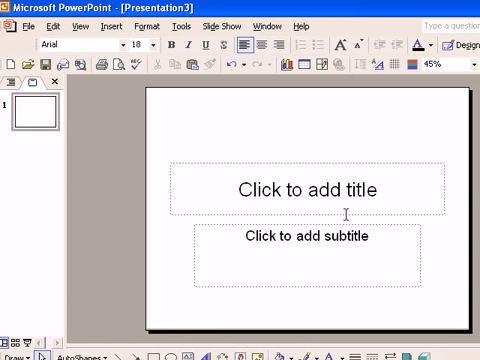
- Title the slide 'Embed video' and apply a light-blue background to all slides
{"action": "left_click", "coordinate": [300, 190]}
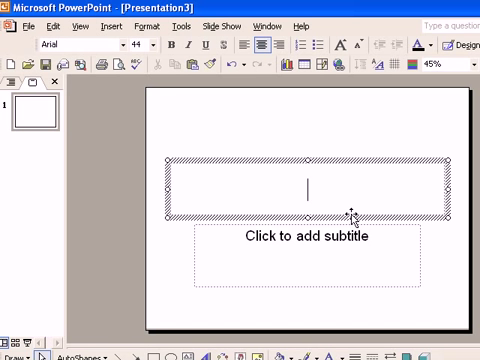
{"action": "mouse_move", "coordinate": [420, 217]}
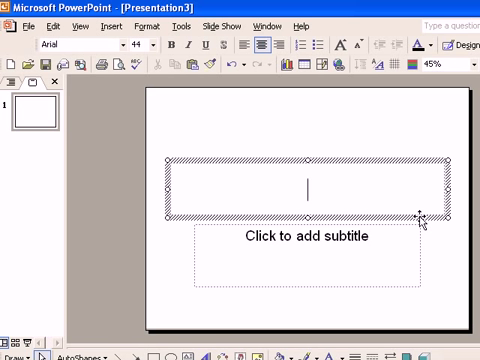
{"action": "type", "text": "Embed v"}
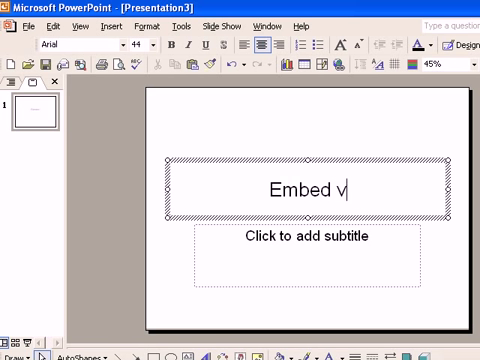
{"action": "type", "text": "ideo"}
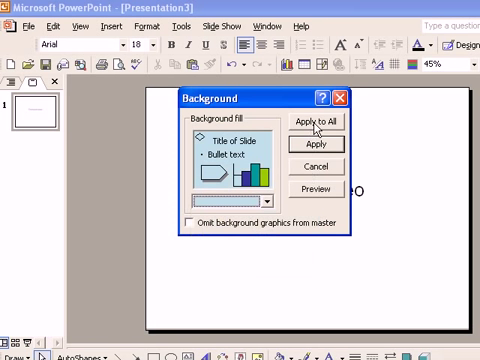
{"action": "left_click", "coordinate": [316, 125]}
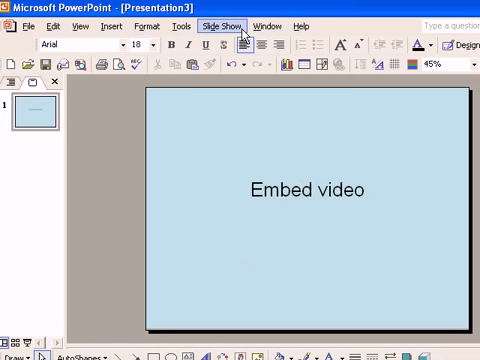
{"action": "left_click", "coordinate": [99, 27]}
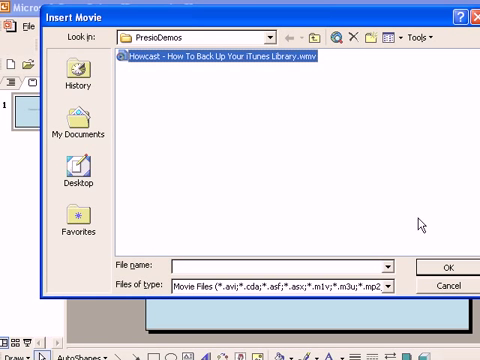
- Insert the exported Howcast WMV file onto the slide as a movie
{"action": "left_click", "coordinate": [438, 267]}
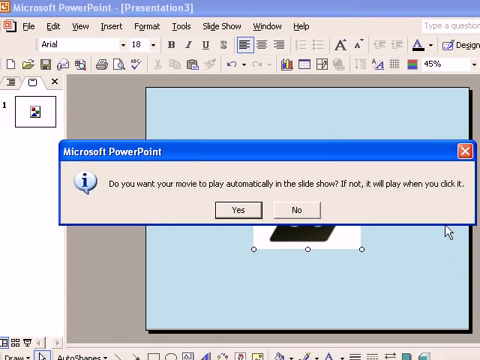